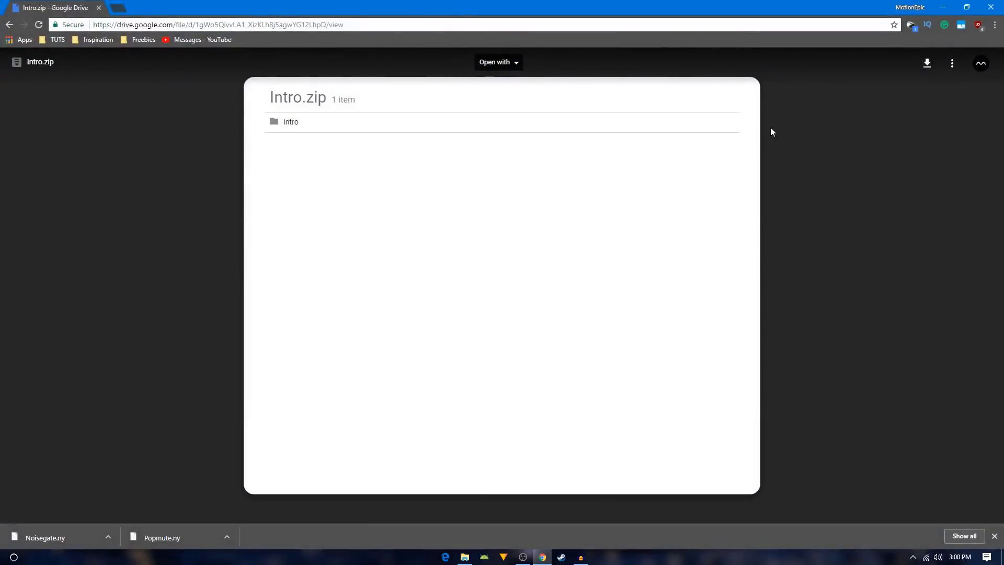
{"action": "mouse_move", "coordinate": [927, 62]}
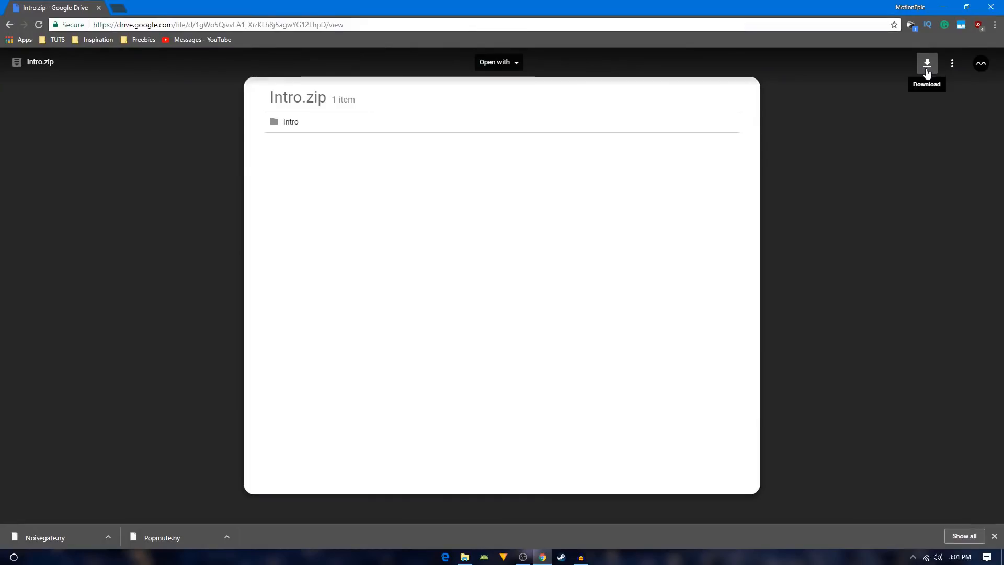
{"action": "mouse_move", "coordinate": [866, 178]}
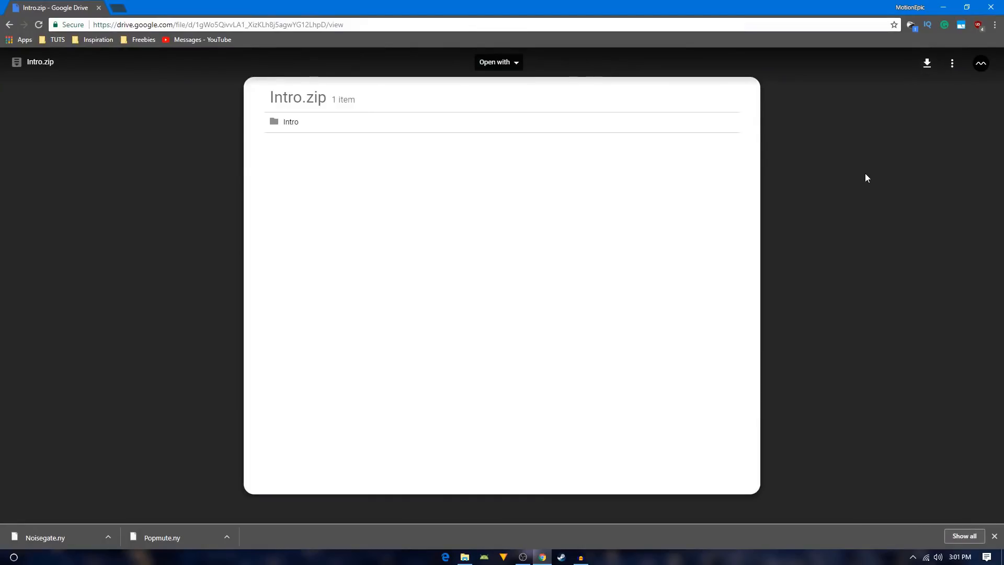
{"action": "mouse_move", "coordinate": [863, 177]}
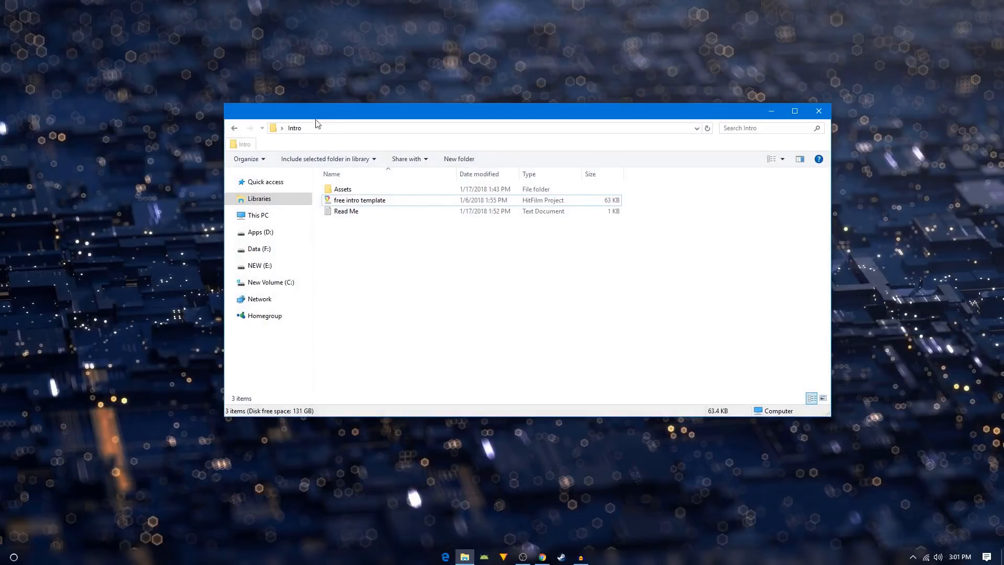
- Open the free intro template project from the Intro folder in HitFilm Express
{"action": "left_click", "coordinate": [342, 189]}
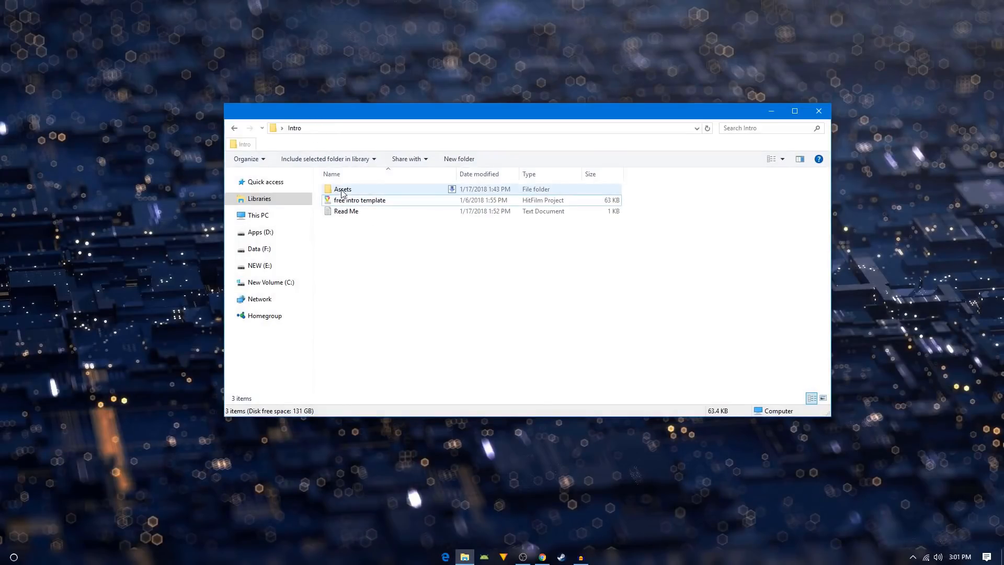
{"action": "left_click", "coordinate": [359, 200]}
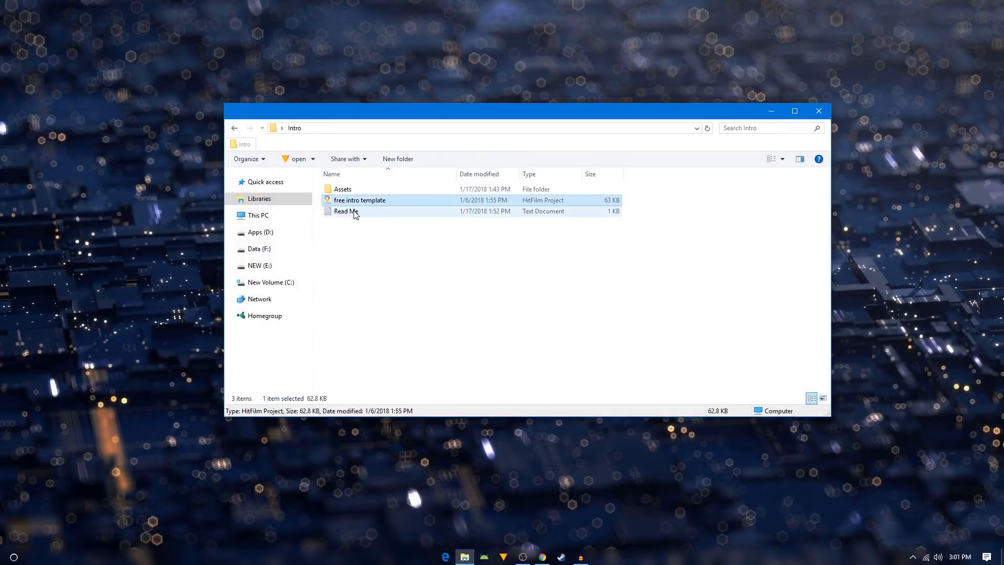
{"action": "left_click", "coordinate": [351, 251]}
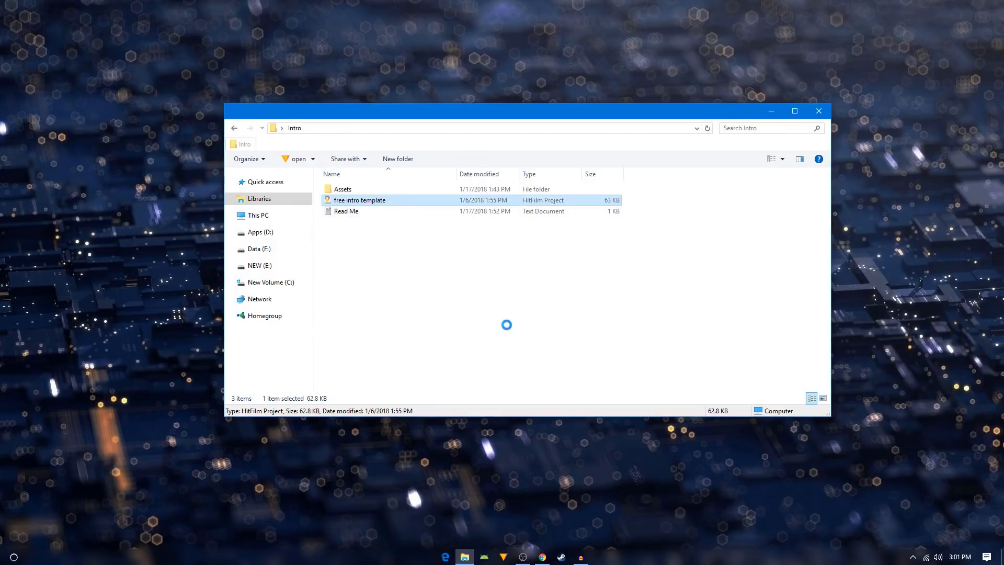
{"action": "double_click", "coordinate": [359, 200]}
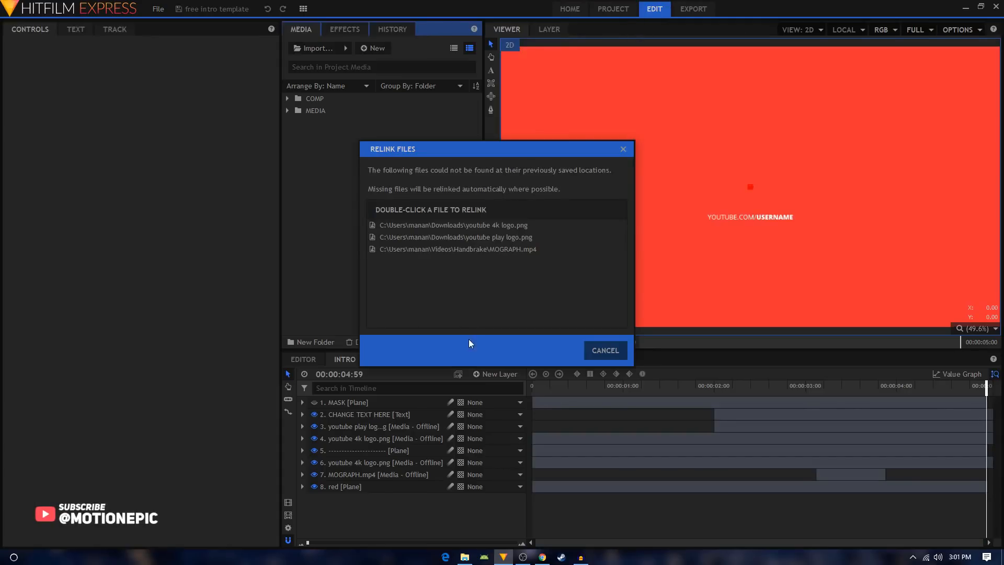
{"action": "mouse_move", "coordinate": [466, 154]}
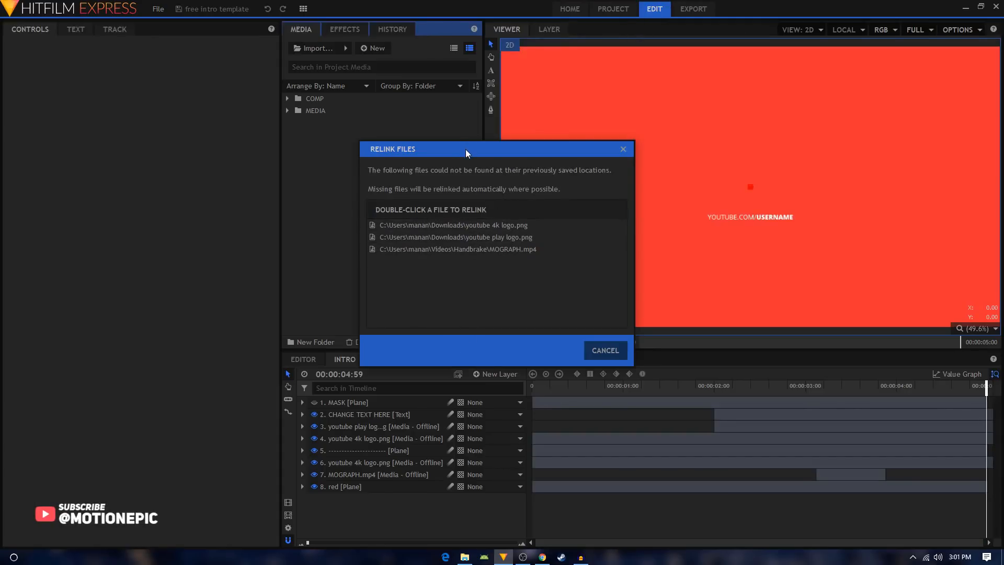
- Relink the missing youtube 4k logo.png by browsing into the Assets folder
{"action": "left_click", "coordinate": [453, 225]}
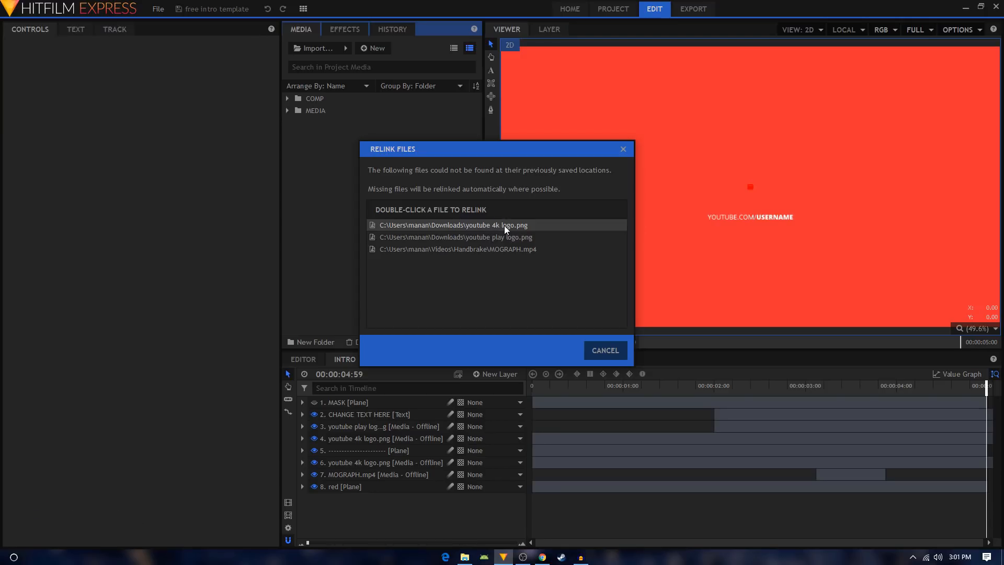
{"action": "double_click", "coordinate": [452, 224]}
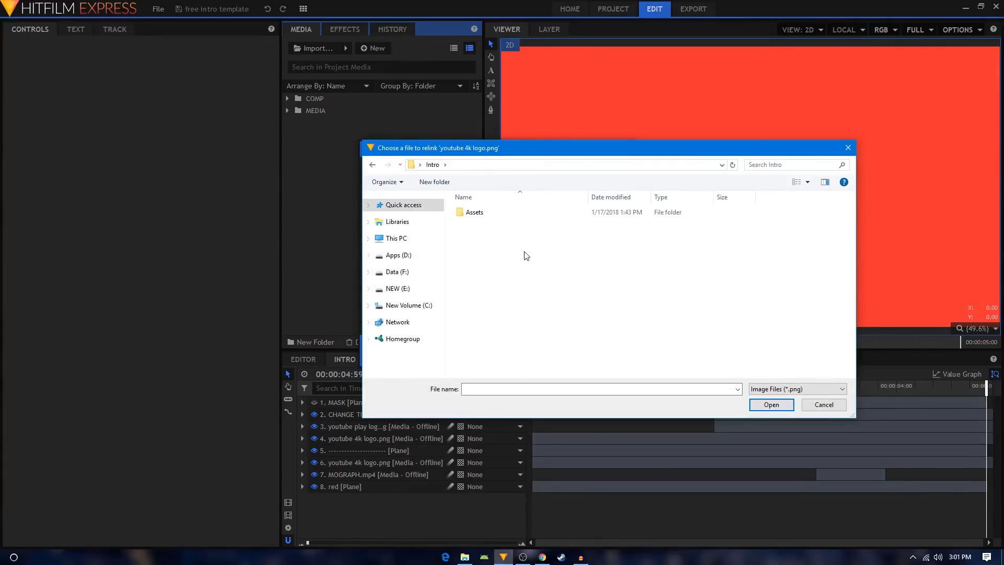
{"action": "left_click", "coordinate": [473, 212]}
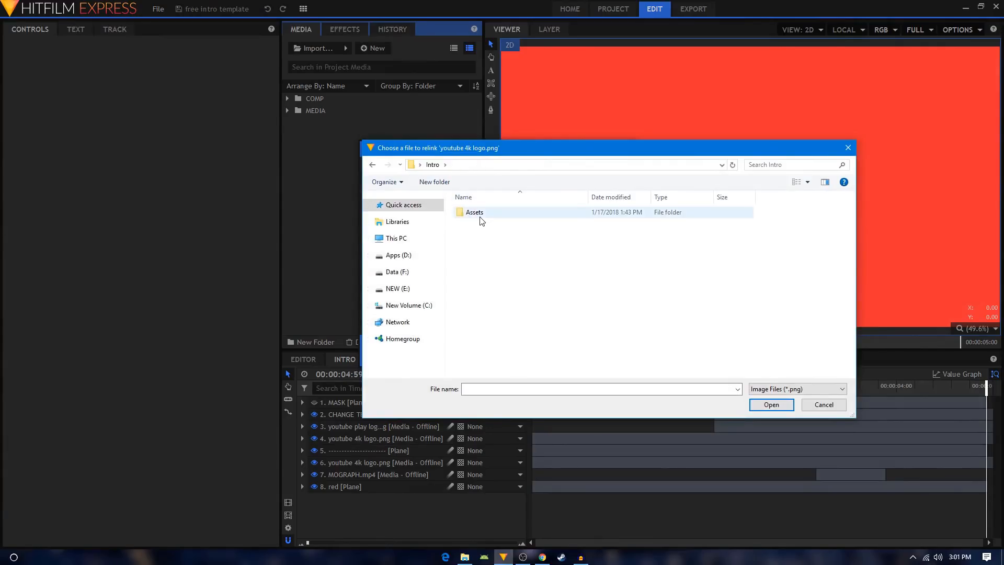
{"action": "double_click", "coordinate": [474, 212]}
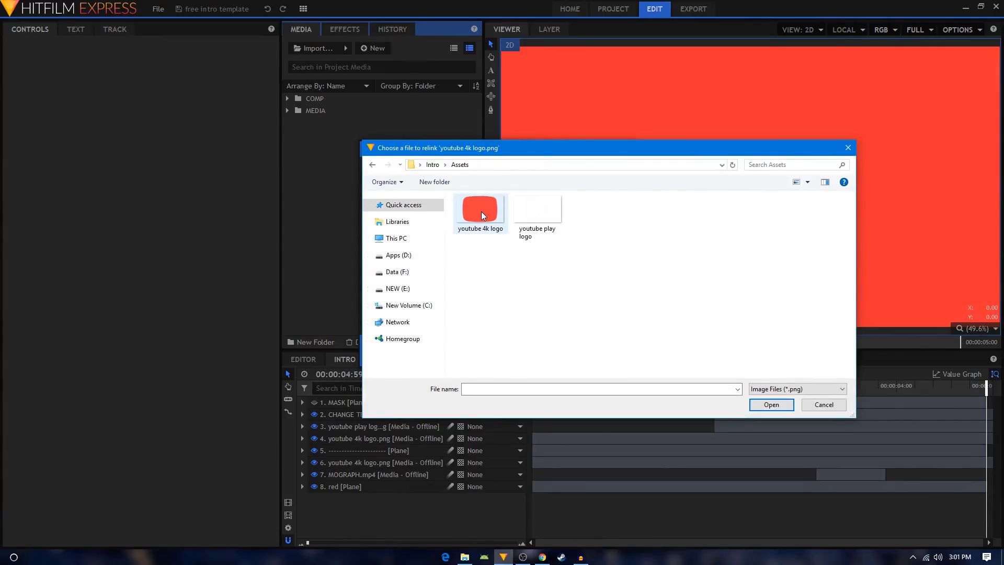
{"action": "mouse_move", "coordinate": [480, 211]}
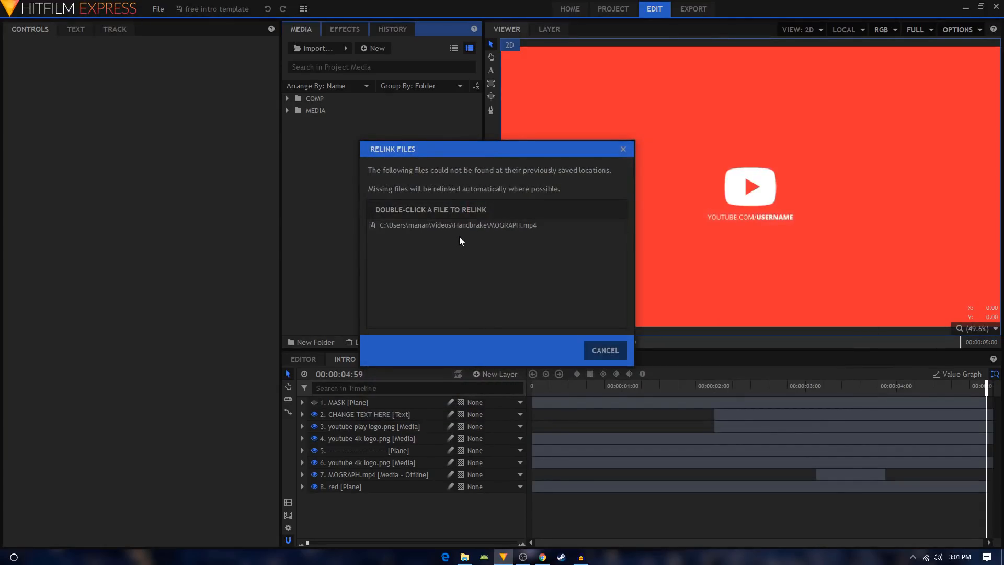
- Pick MOGRAPH.mp4 for relinking and browse into the Intro folder
{"action": "left_click", "coordinate": [458, 225]}
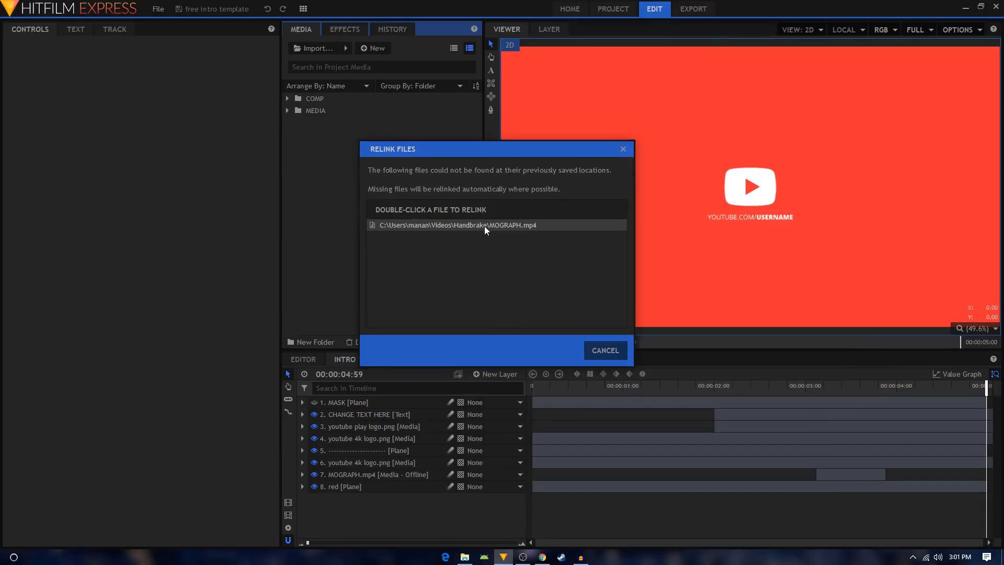
{"action": "mouse_move", "coordinate": [525, 232]}
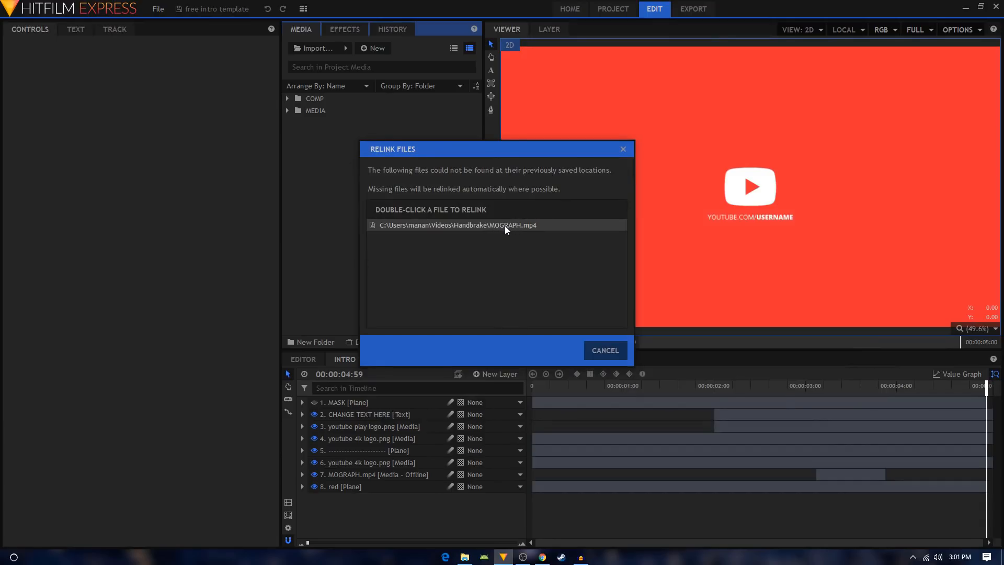
{"action": "double_click", "coordinate": [455, 225]}
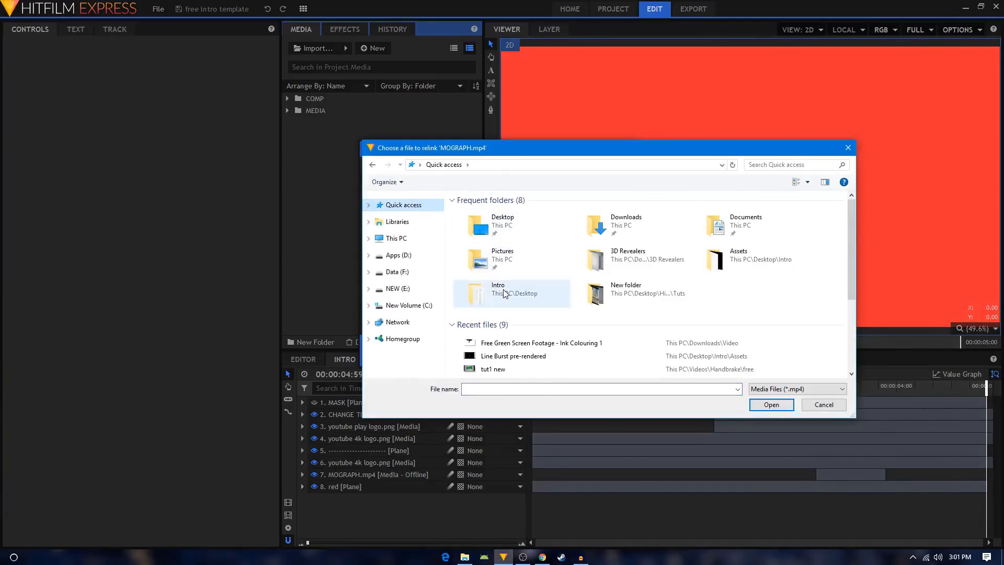
{"action": "double_click", "coordinate": [511, 293]}
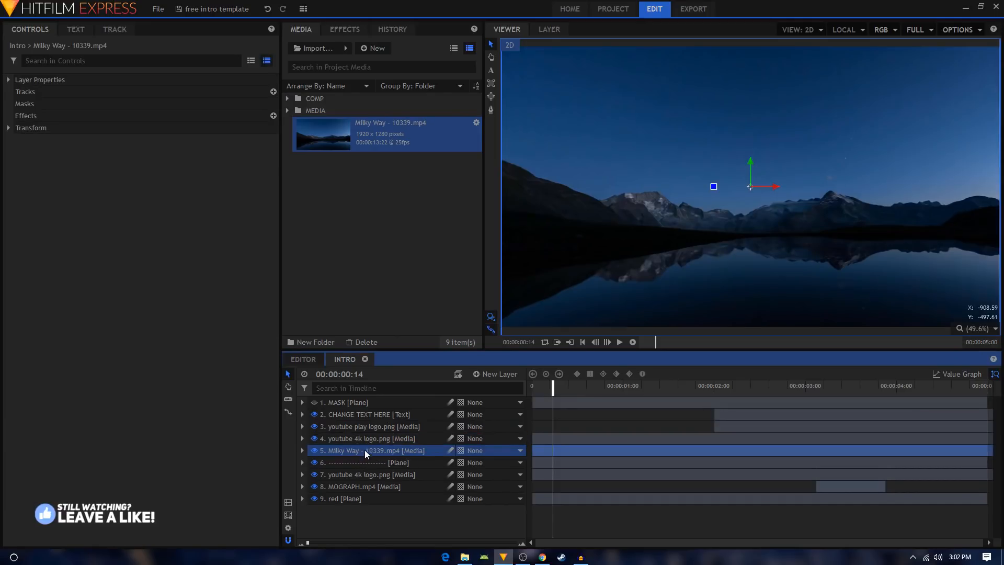
- Expand the dashed plane layer and select its Set Matte effect for copying
{"action": "left_click", "coordinate": [362, 461]}
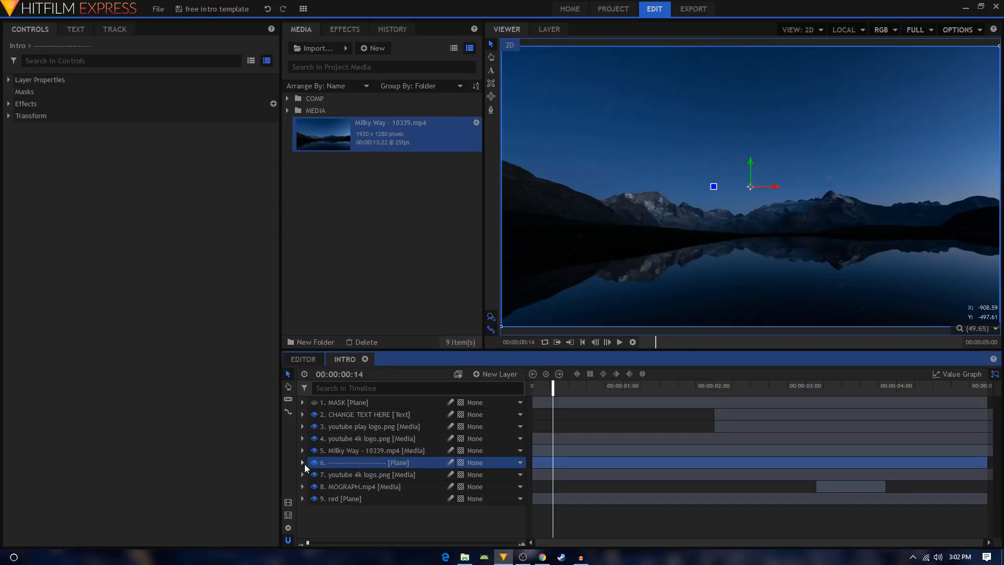
{"action": "left_click", "coordinate": [303, 461]}
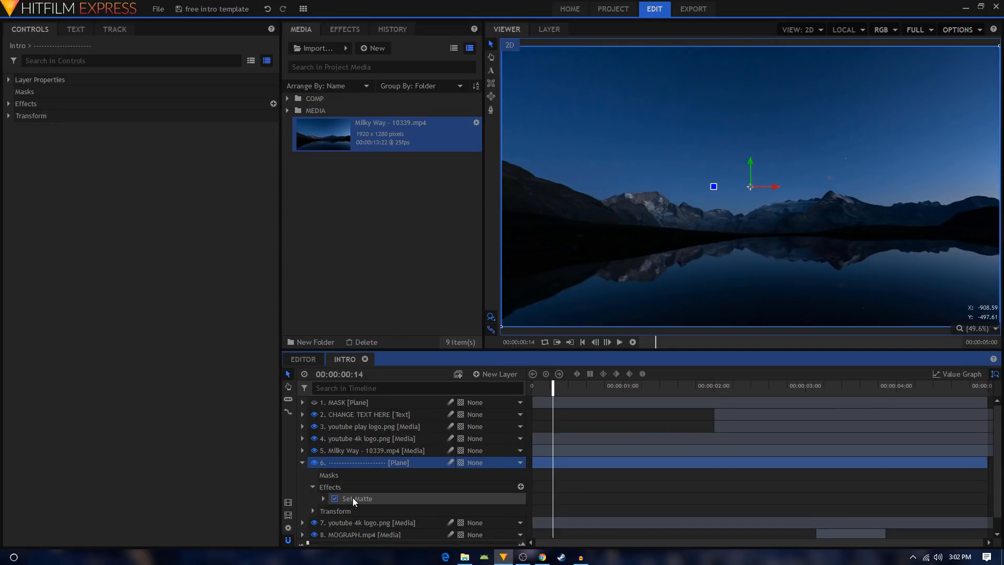
{"action": "left_click", "coordinate": [356, 498]}
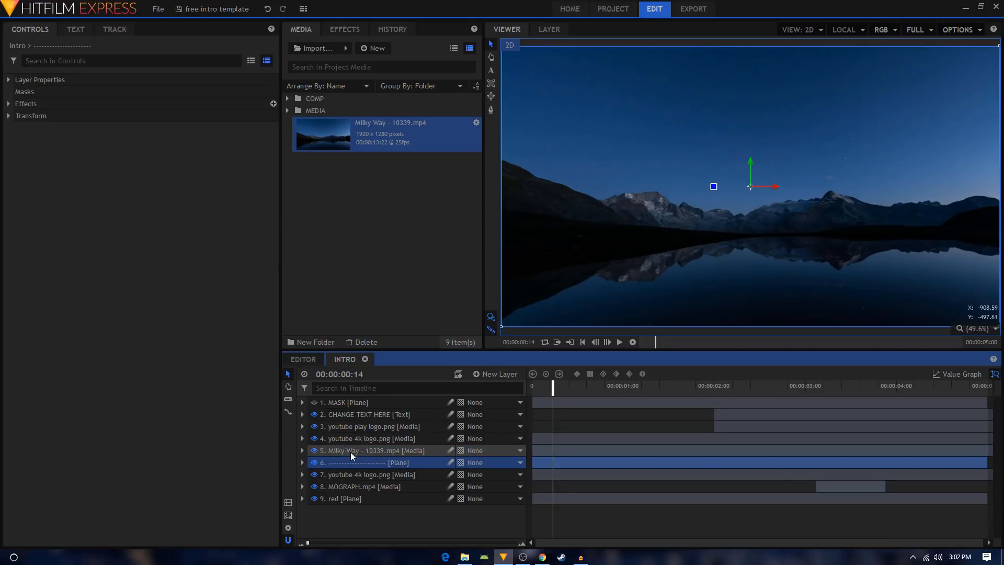
- Paste Set Matte onto the Milky Way layer and delete the dashed plane layer
{"action": "left_click", "coordinate": [371, 450]}
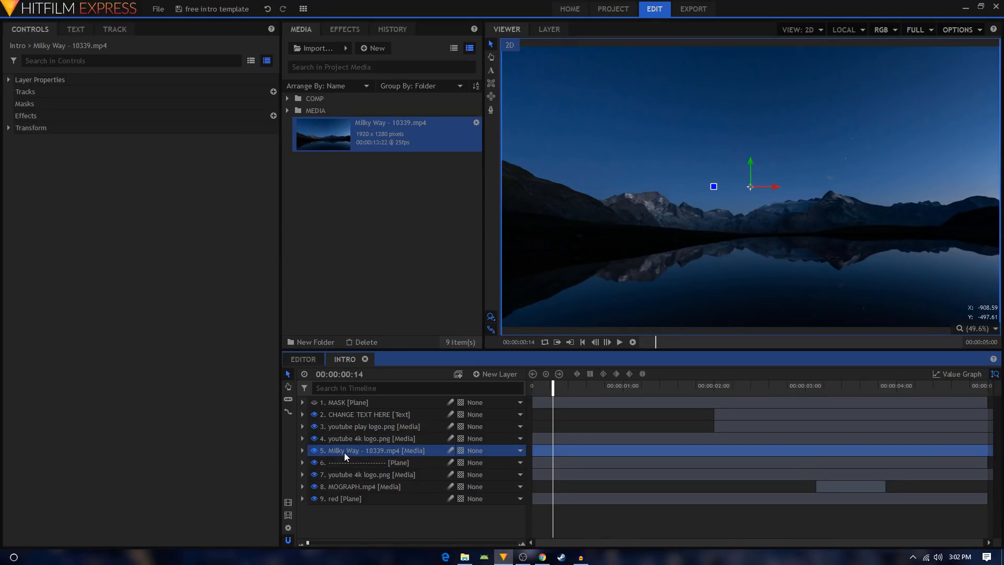
{"action": "right_click", "coordinate": [371, 450]}
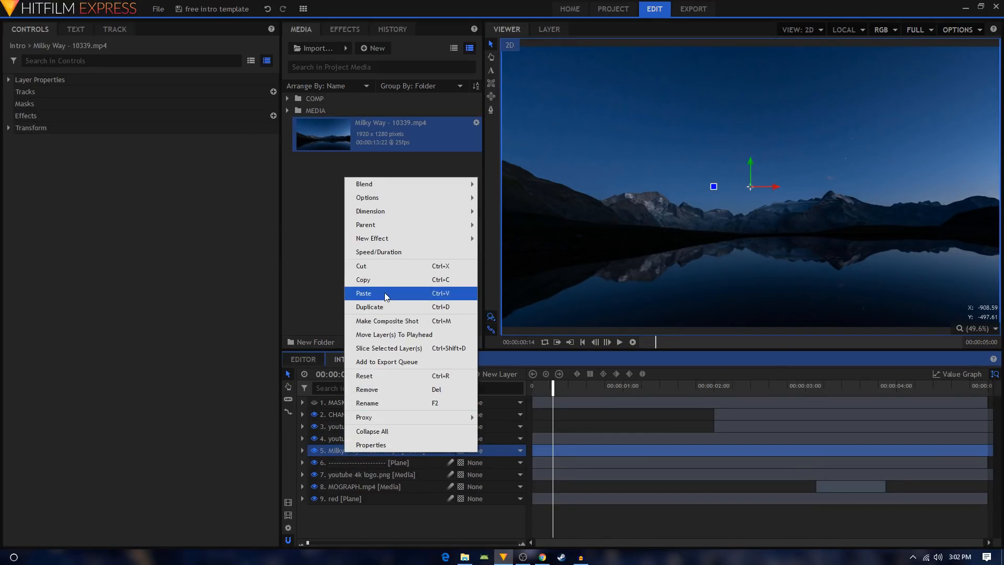
{"action": "left_click", "coordinate": [362, 292]}
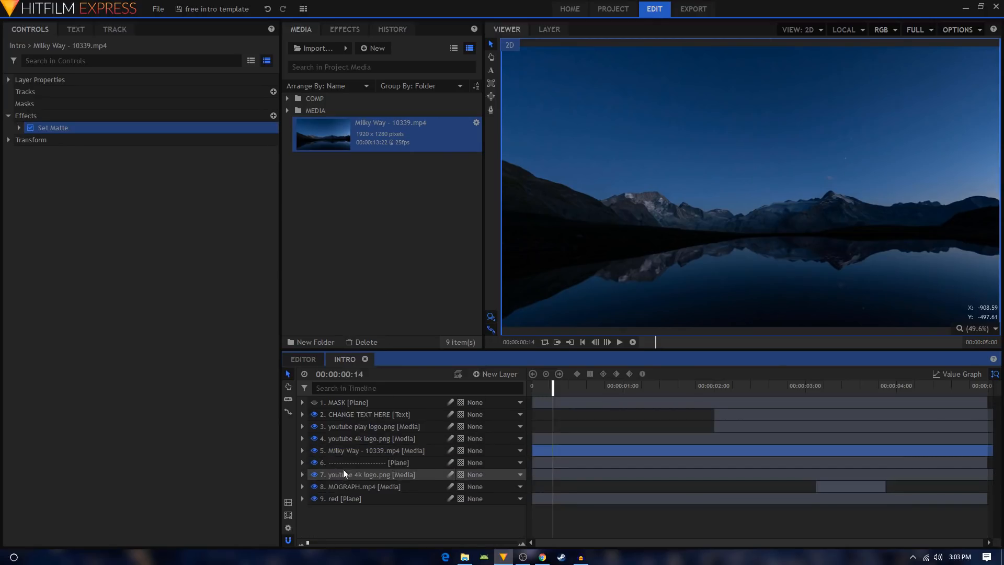
{"action": "left_click", "coordinate": [359, 463]}
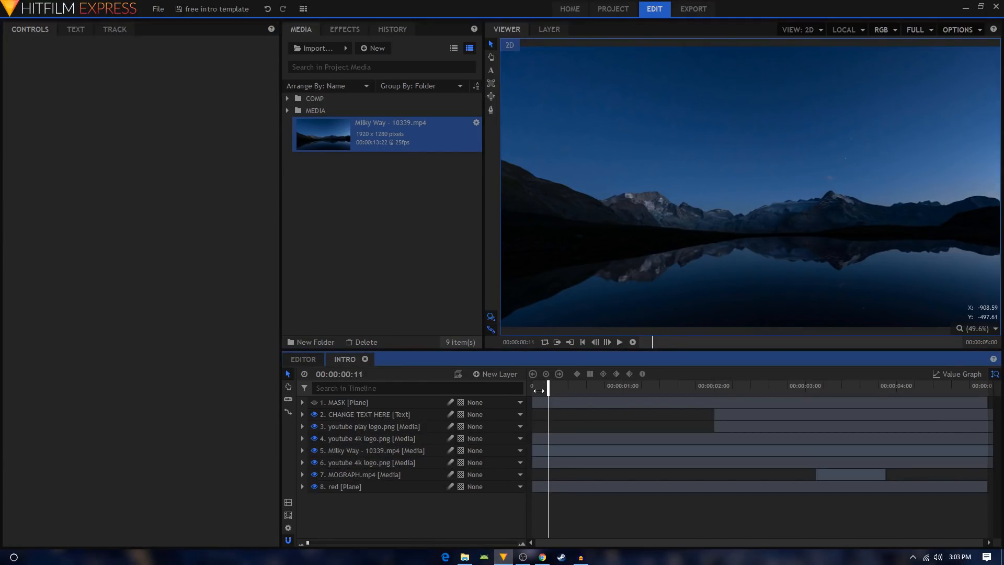
{"action": "left_click", "coordinate": [619, 341]}
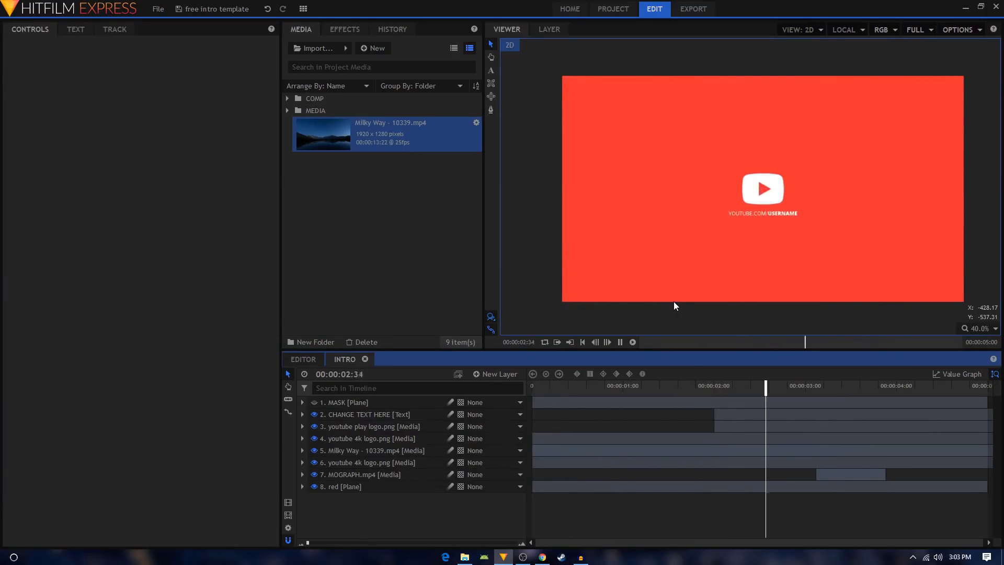
- Pause the preview near 3 seconds and select the CHANGE TEXT HERE layer
{"action": "left_click", "coordinate": [618, 341]}
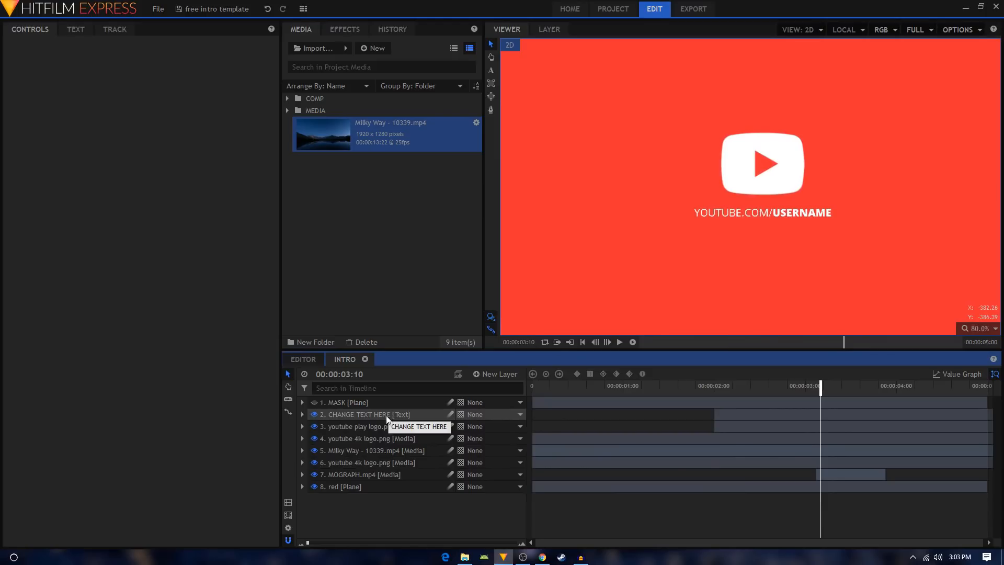
{"action": "left_click", "coordinate": [364, 414]}
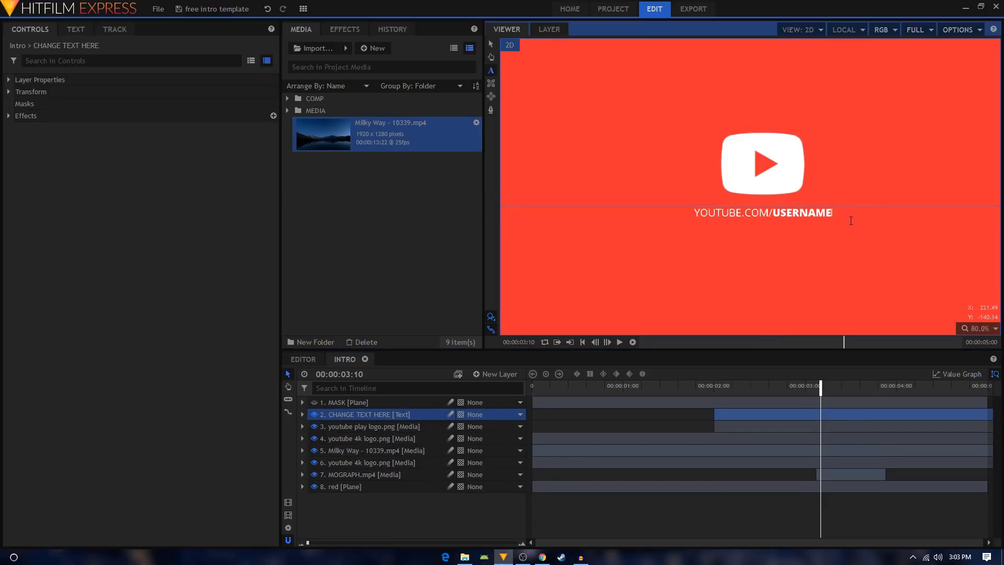
- Replace USERNAME in the YouTube link caption with MOTIONEPIC
{"action": "double_click", "coordinate": [801, 211]}
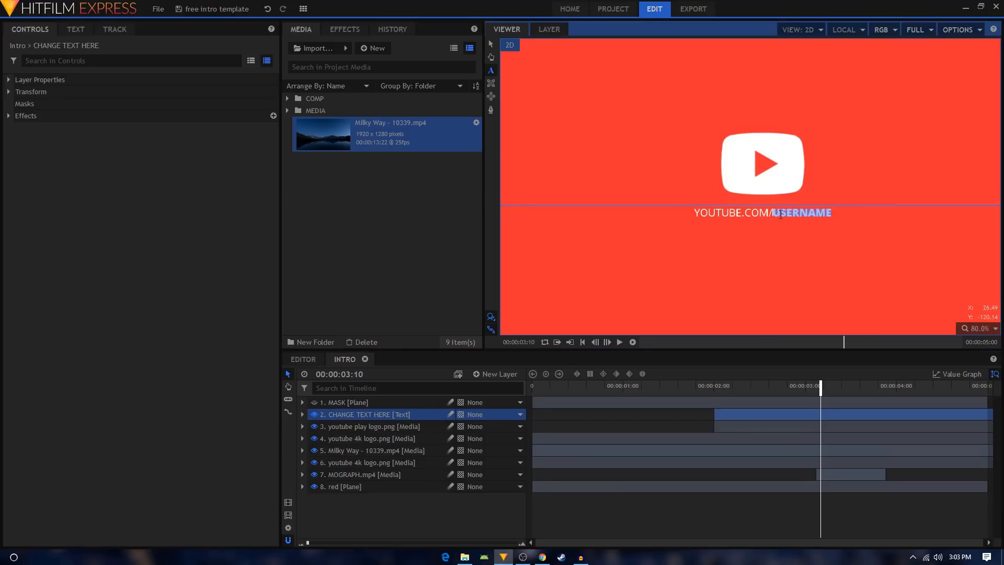
{"action": "type", "text": "MOT"}
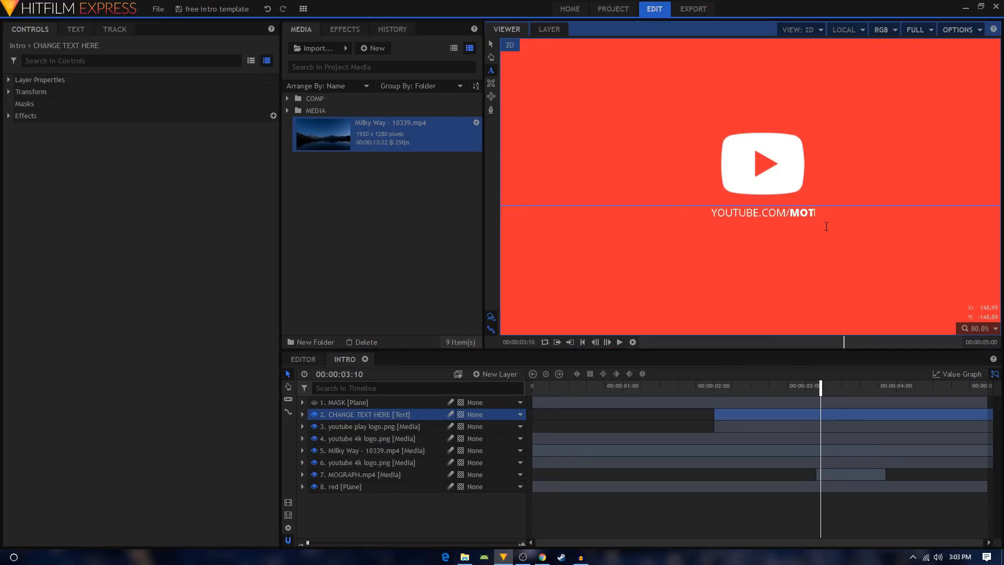
{"action": "type", "text": "ONEPIC"}
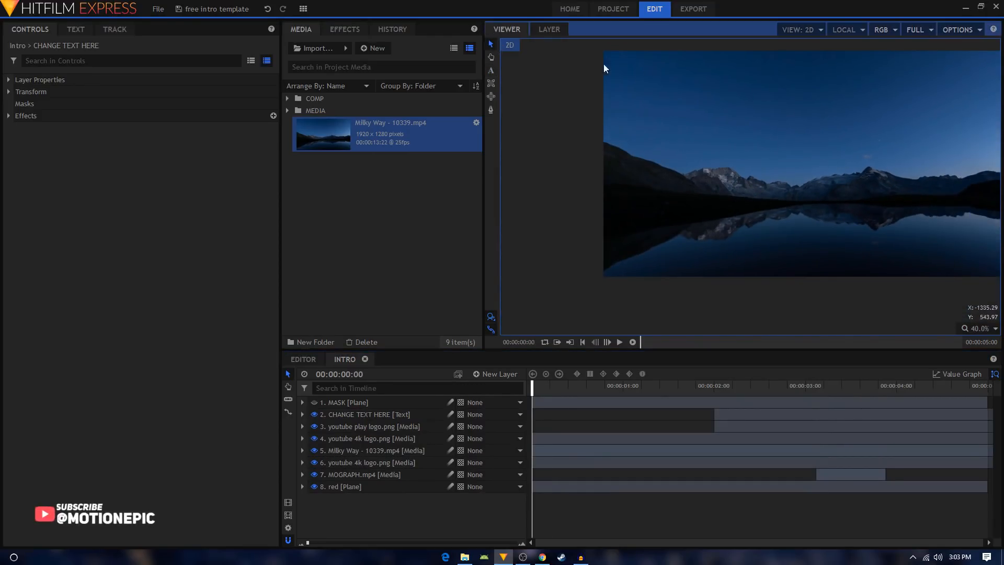
- Preview the intro showing the Milky Way background and the YOUTUBE.COM/MOTIONEPIC card
{"action": "left_click", "coordinate": [618, 342]}
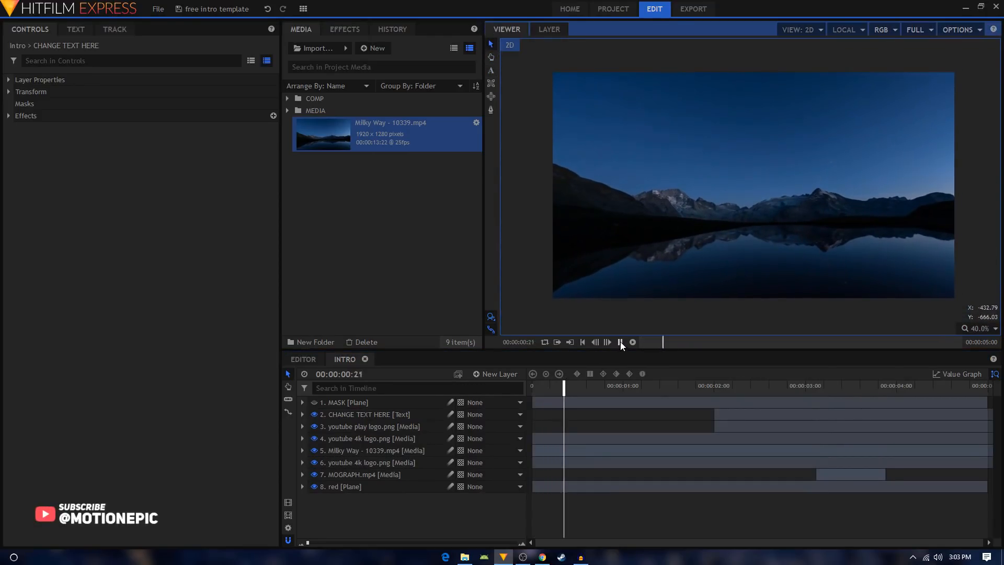
{"action": "left_click", "coordinate": [619, 341]}
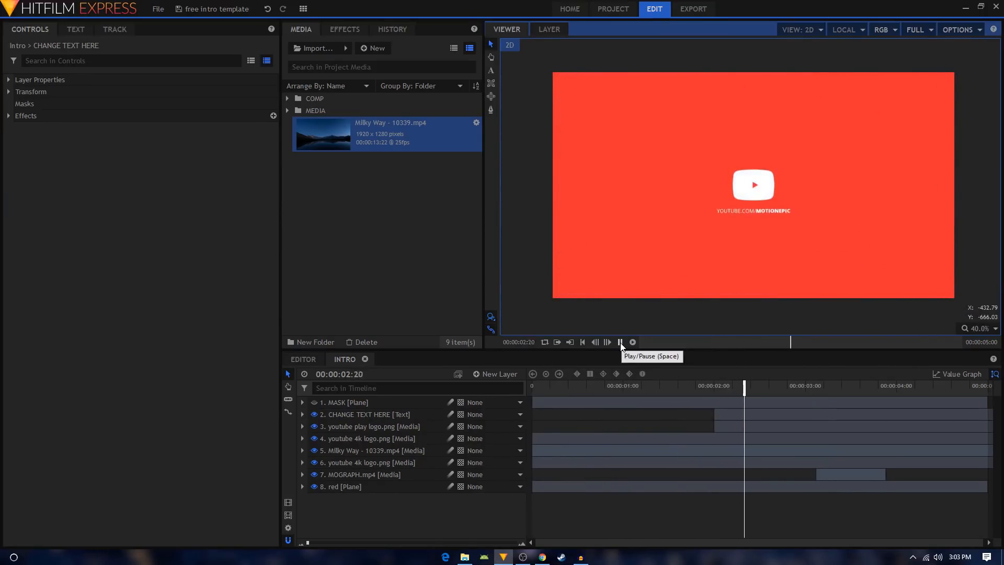
{"action": "left_click", "coordinate": [618, 341]}
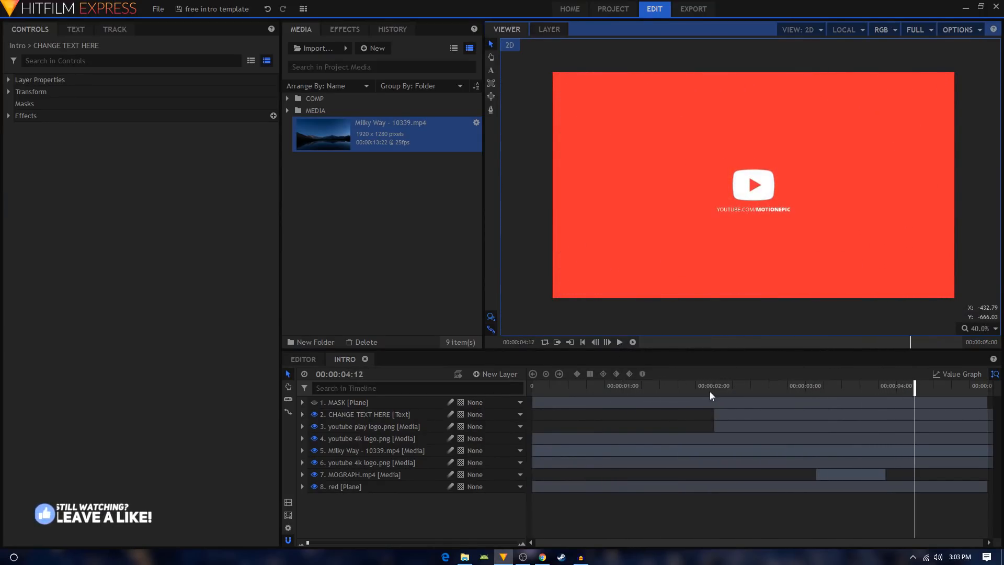
{"action": "left_click", "coordinate": [619, 342]}
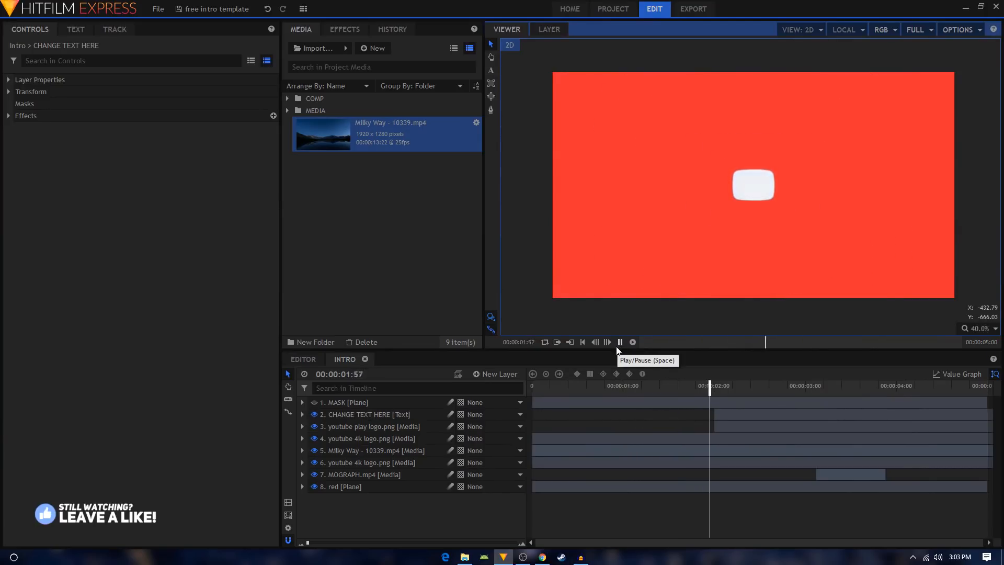